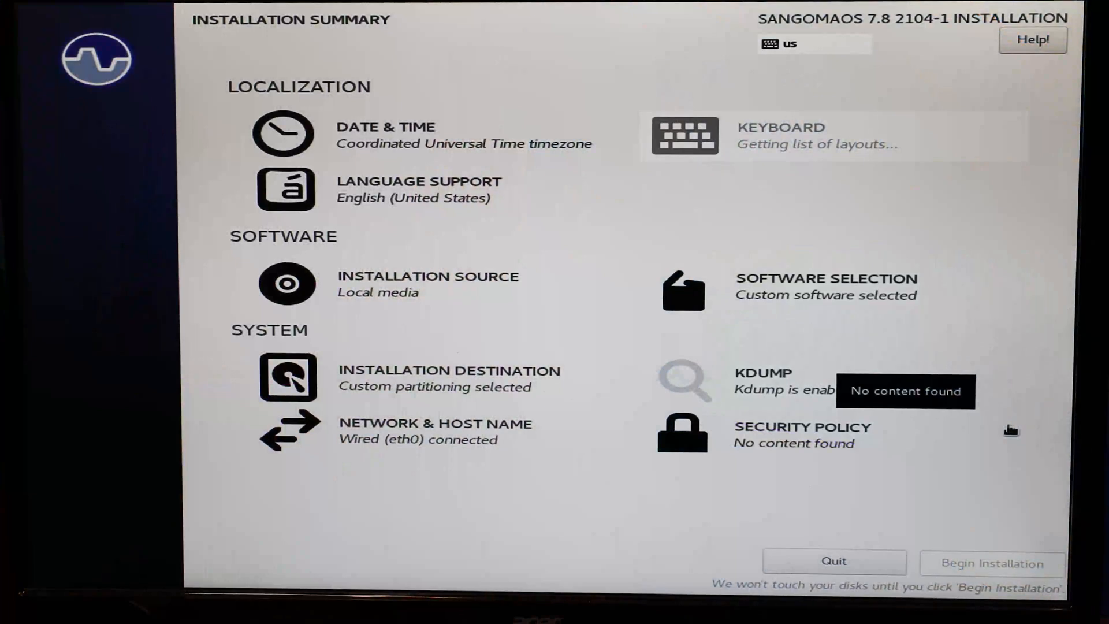
Start installing SangomaOS onto the disk with Begin Installation
{"action": "left_click", "coordinate": [990, 562]}
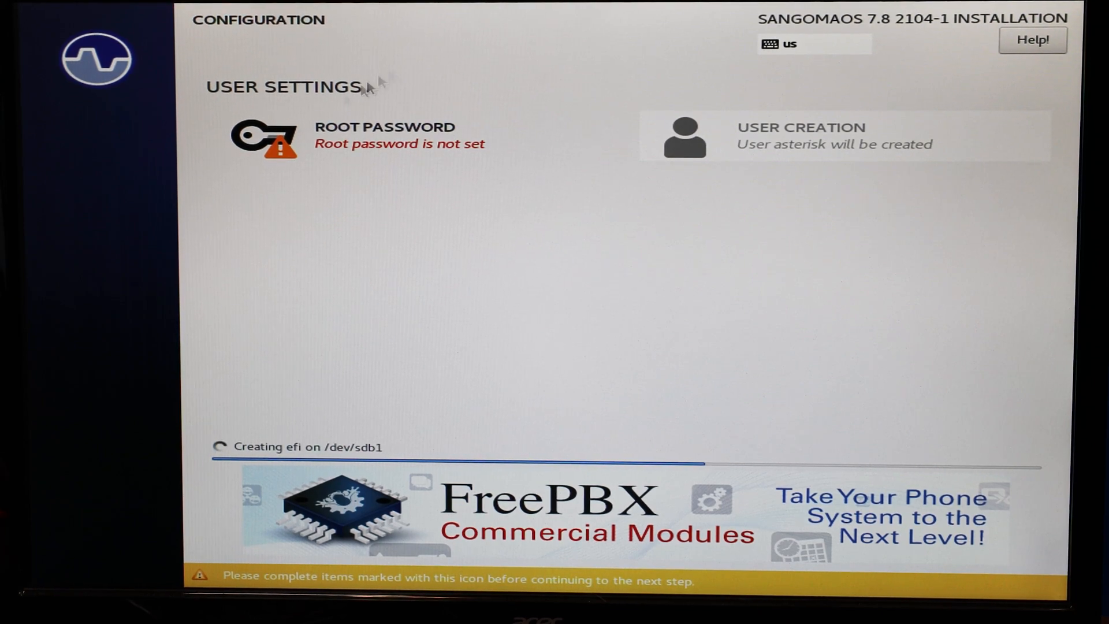
{"action": "mouse_move", "coordinate": [333, 134]}
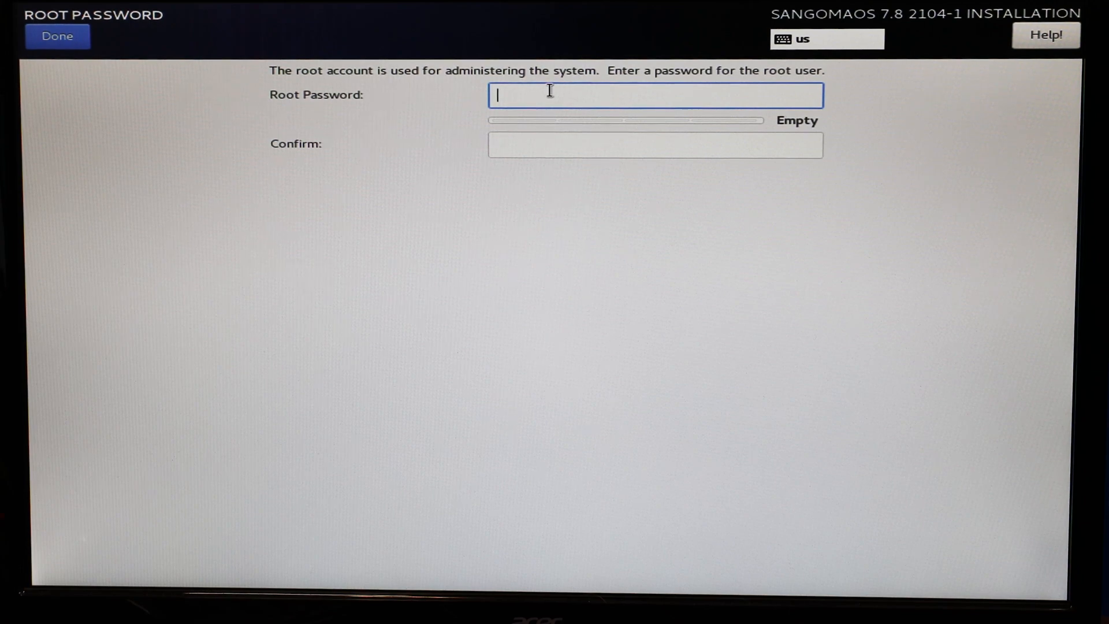
{"action": "mouse_move", "coordinate": [644, 430]}
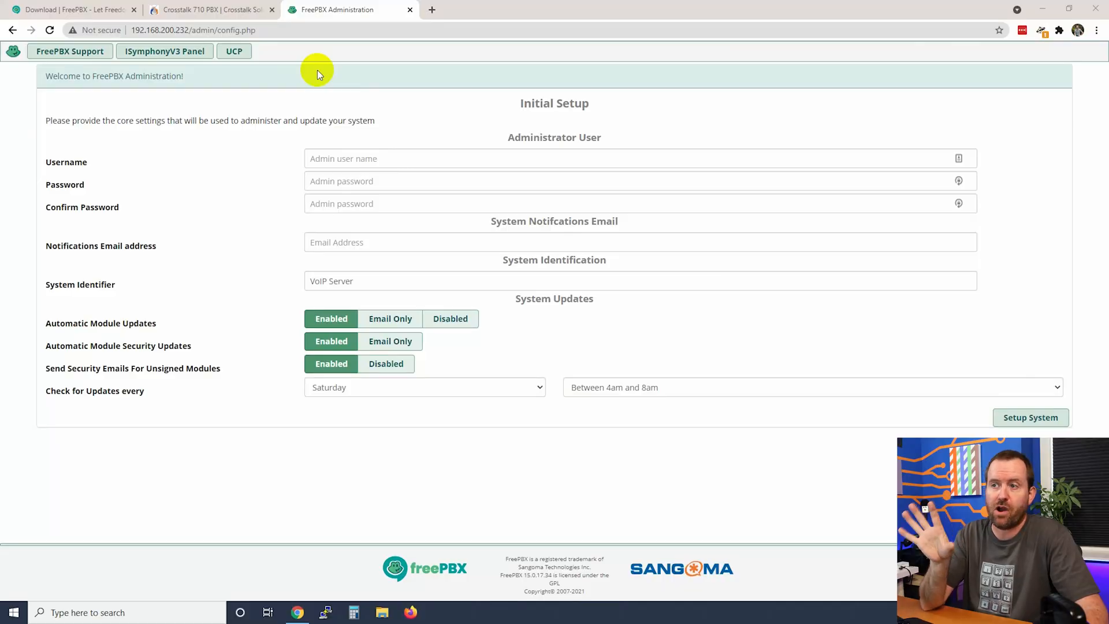
{"action": "mouse_move", "coordinate": [689, 374]}
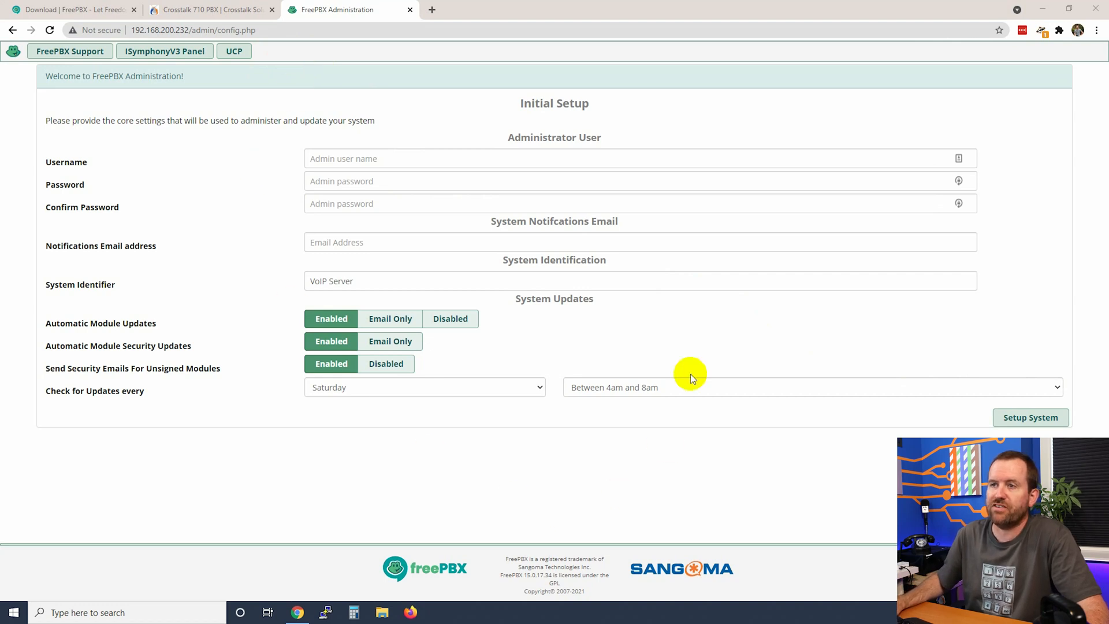
Browse to the server's IP address in Chrome to load the FreePBX Initial Setup page
{"action": "left_click", "coordinate": [173, 30]}
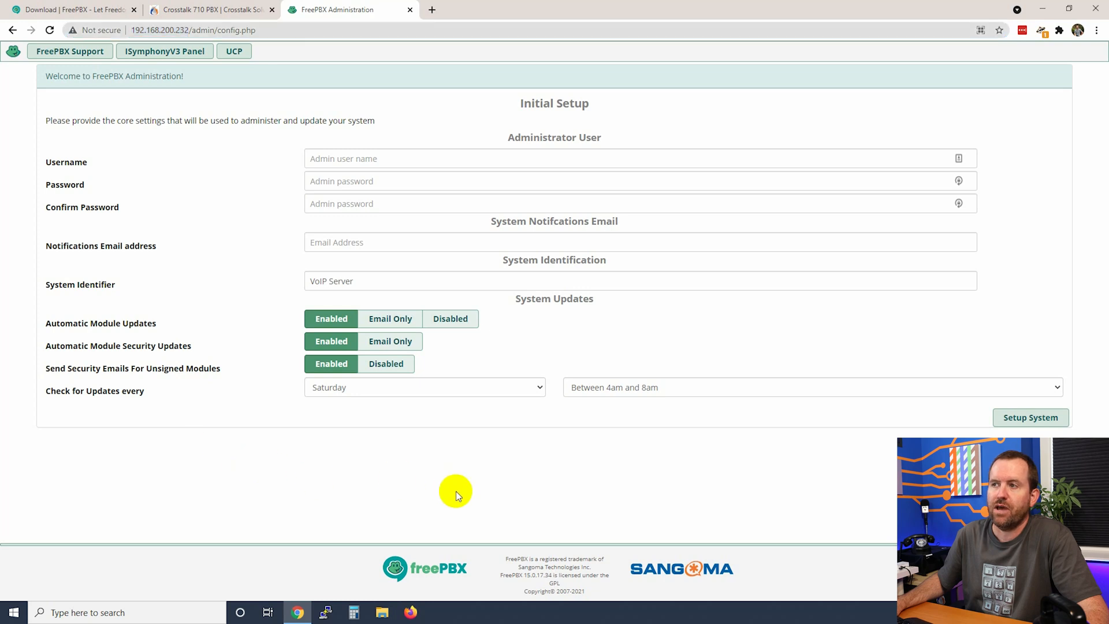
{"action": "mouse_move", "coordinate": [499, 487]}
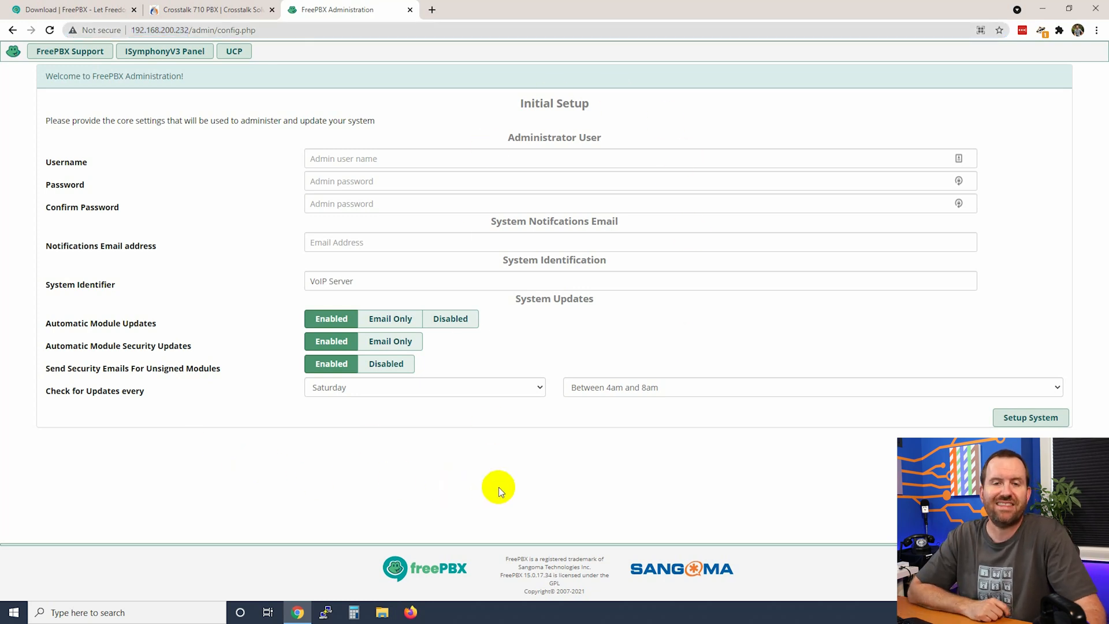